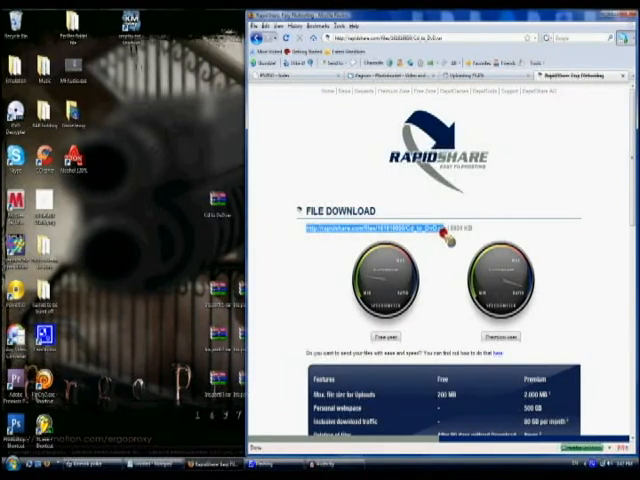
pyautogui.moveTo(270, 204)
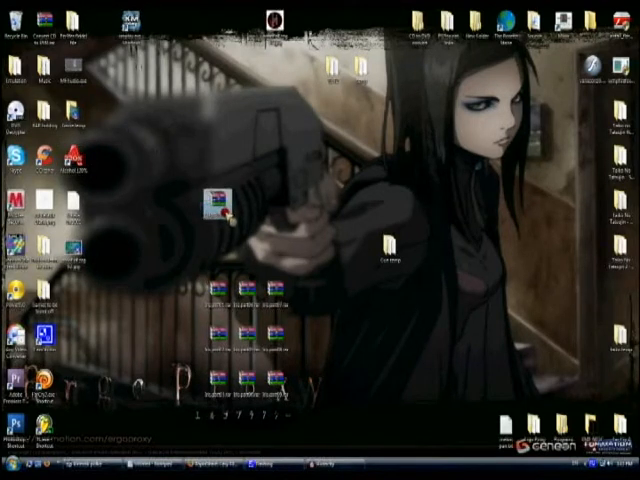
pyautogui.rightClick(220, 196)
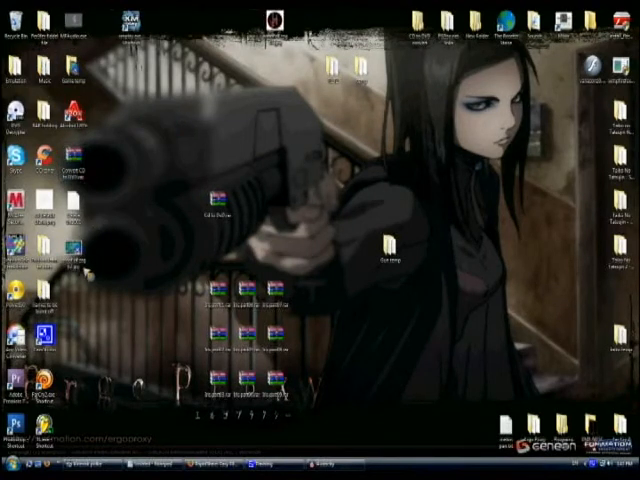
pyautogui.rightClick(72, 218)
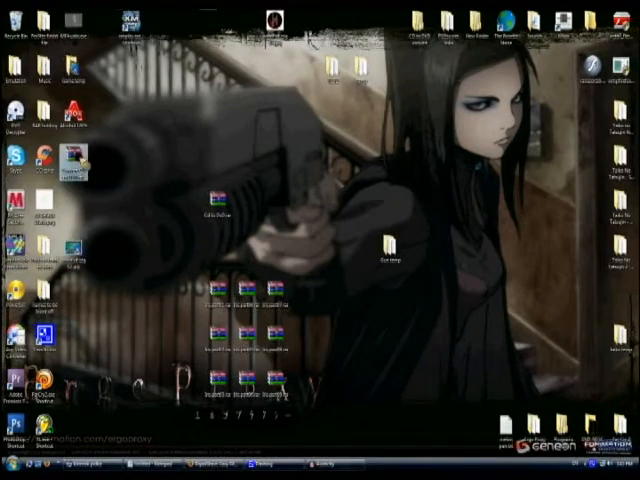
pyautogui.rightClick(76, 170)
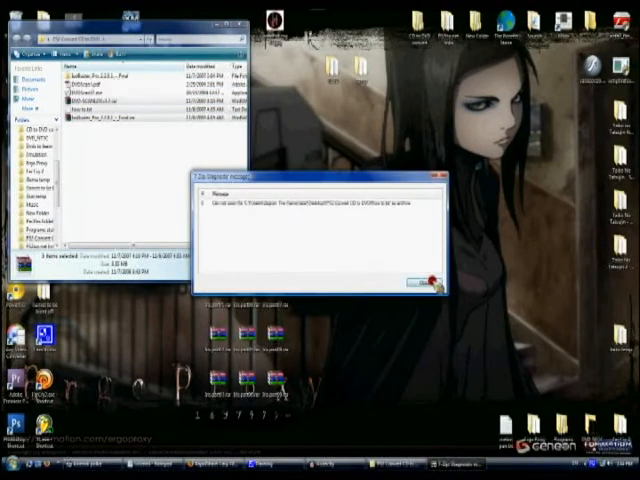
# - Dismiss the warning message so the game's extracted-files folder stays open
pyautogui.click(410, 284)
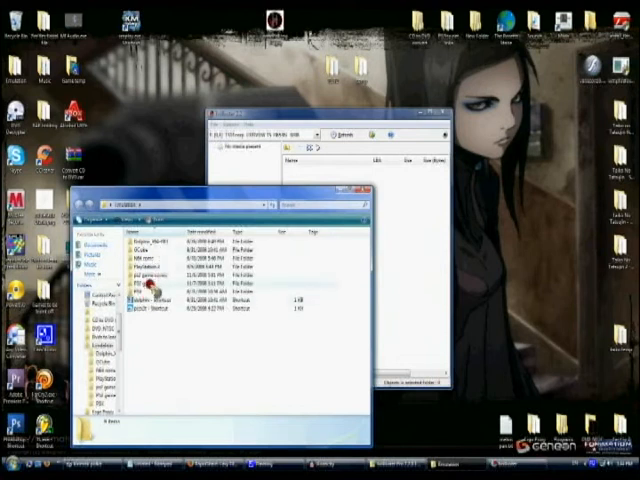
# - Launch the DVD Scan program from its Explorer folder
pyautogui.doubleClick(144, 272)
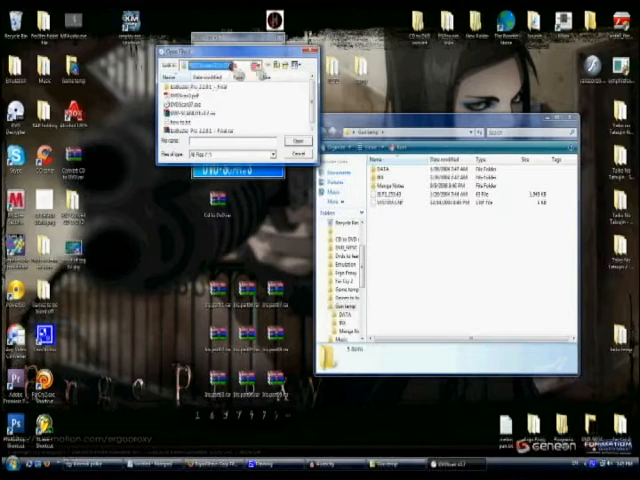
# - Choose the PS2 game ISO as DVD Scan's source and accept the conversion prompt
pyautogui.click(252, 68)
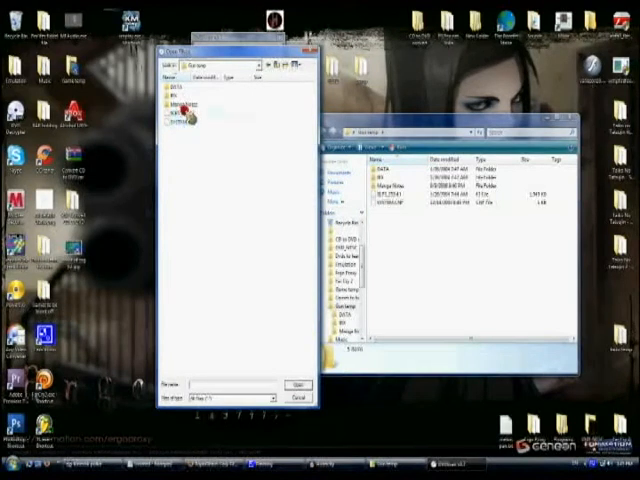
pyautogui.click(168, 88)
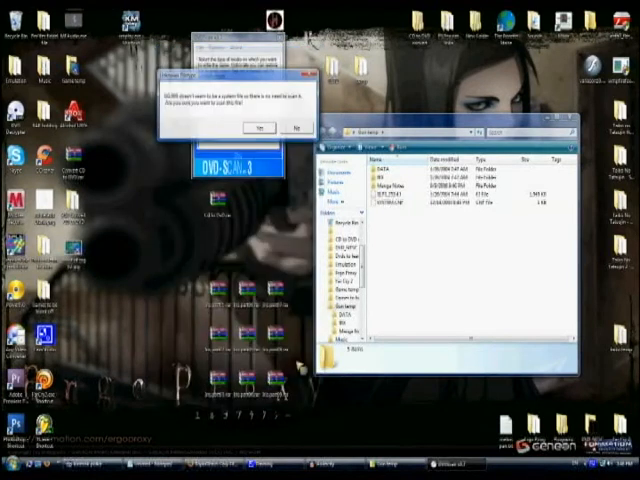
pyautogui.click(256, 128)
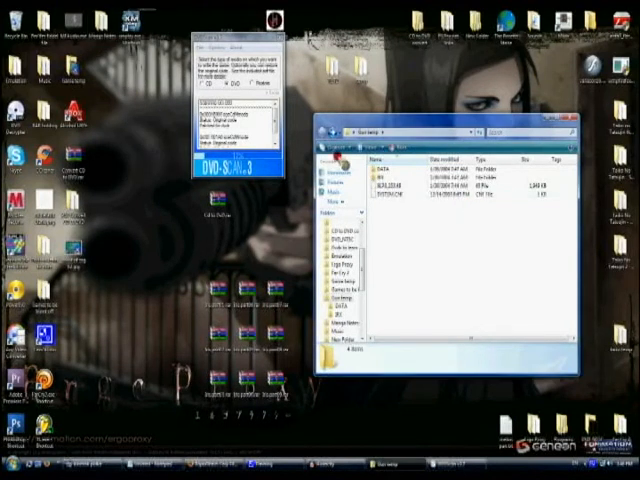
# - Start patching the chosen ISO into a DVD image in DVD Scan
pyautogui.click(384, 178)
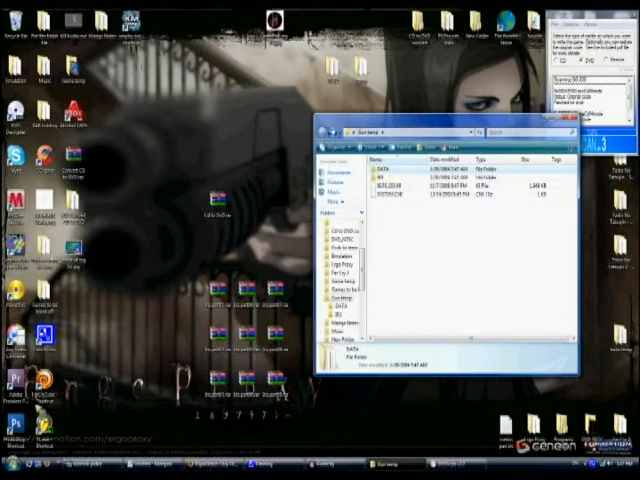
# - Launch Nero from the Start menu and create a new DVD compilation
pyautogui.click(18, 470)
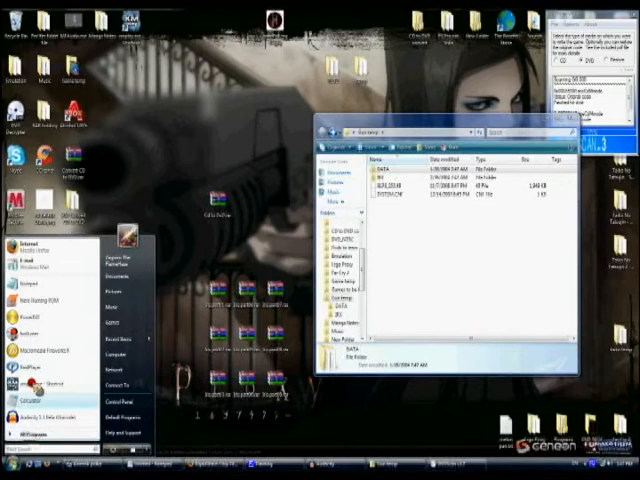
pyautogui.moveTo(40, 300)
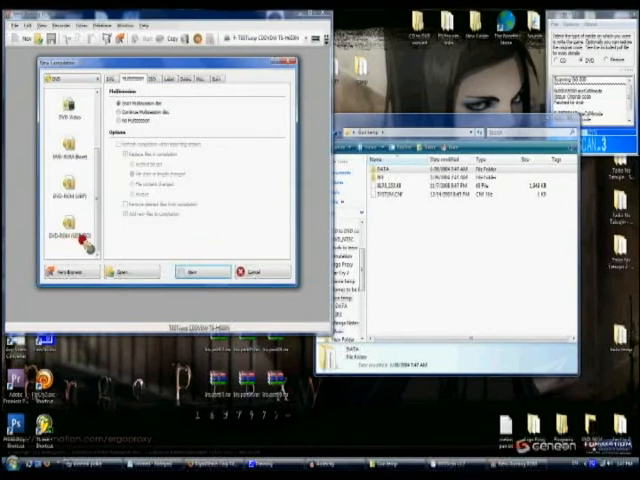
pyautogui.click(68, 226)
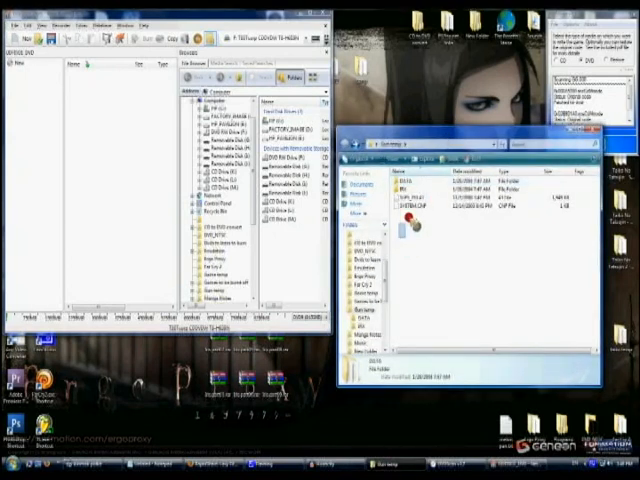
# - Add the DVD image to the Nero compilation and close the game folder window
pyautogui.click(410, 210)
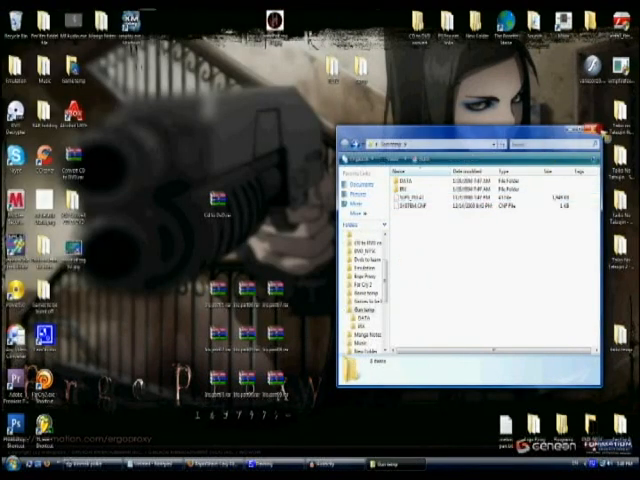
pyautogui.click(596, 128)
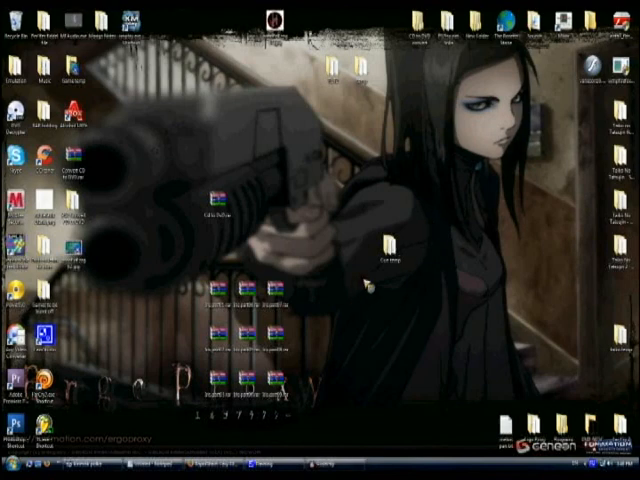